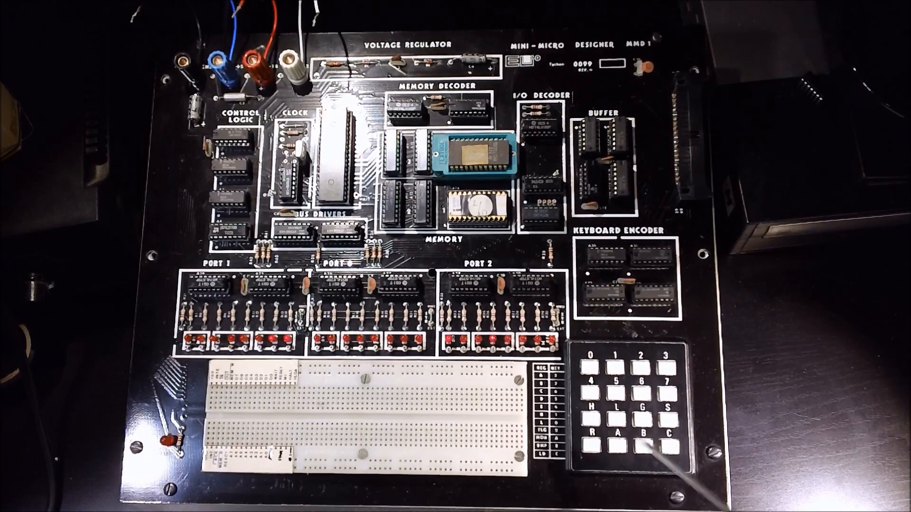
{"action": "mouse_move", "coordinate": [493, 454]}
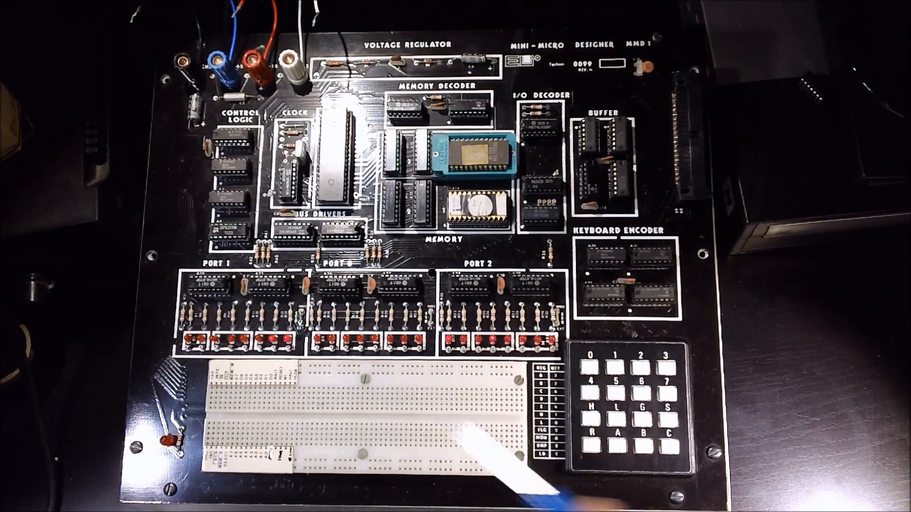